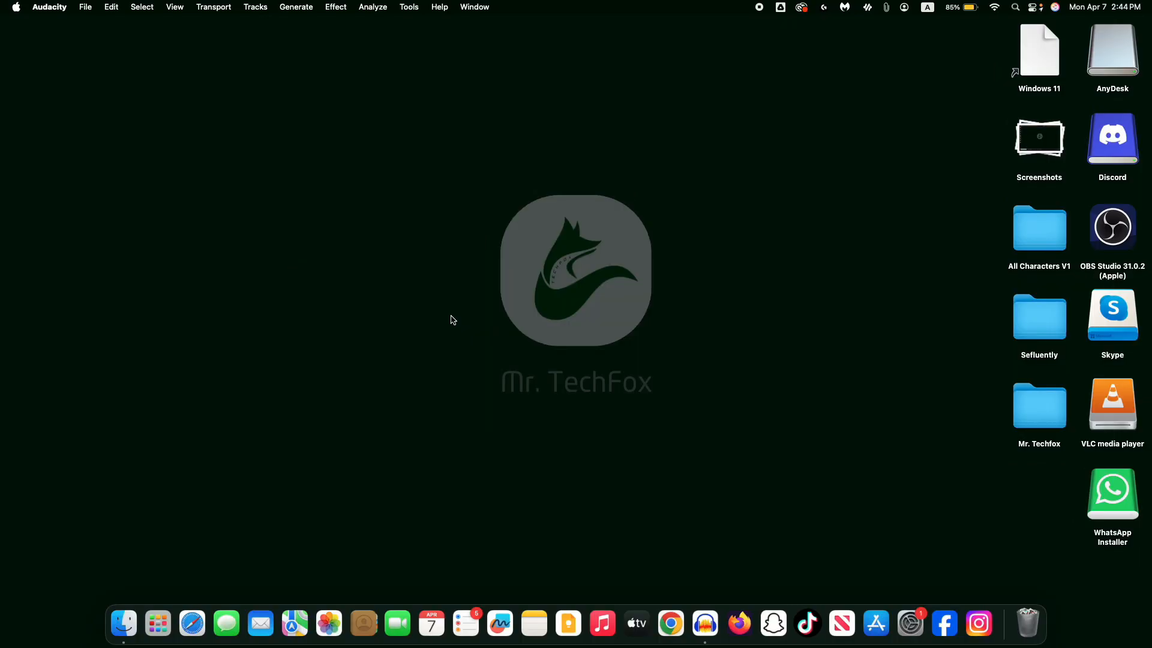
mouse_move(670, 624)
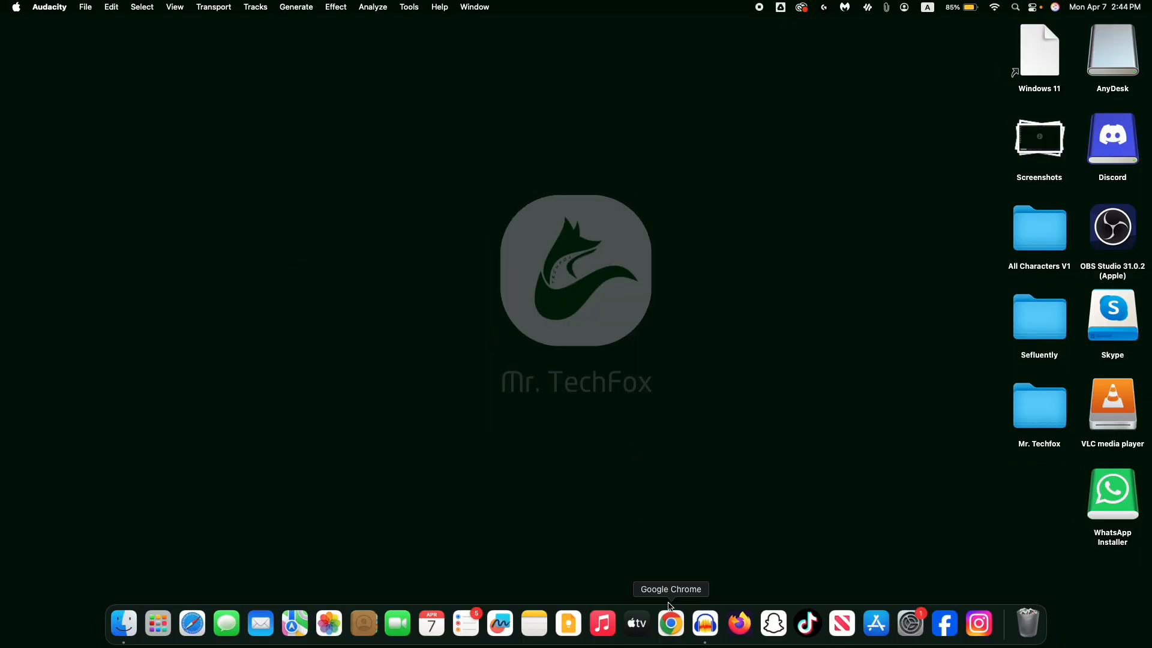
Launch Chrome from the Dock and search Google for 'Slack'
left_click(670, 624)
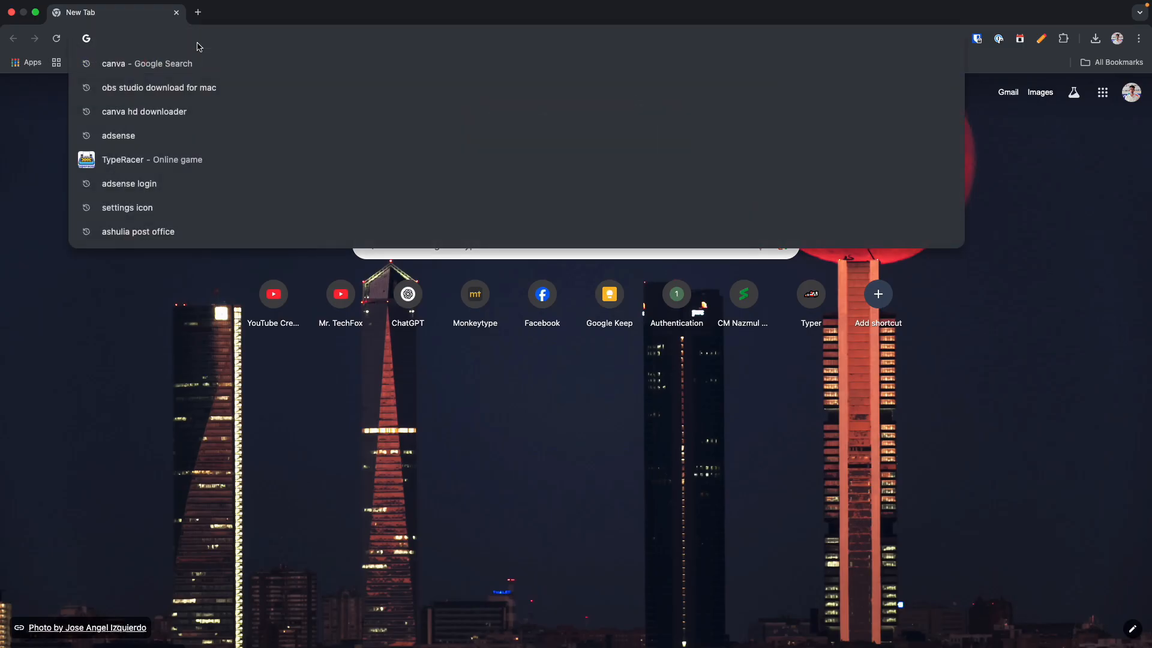
type("Slack")
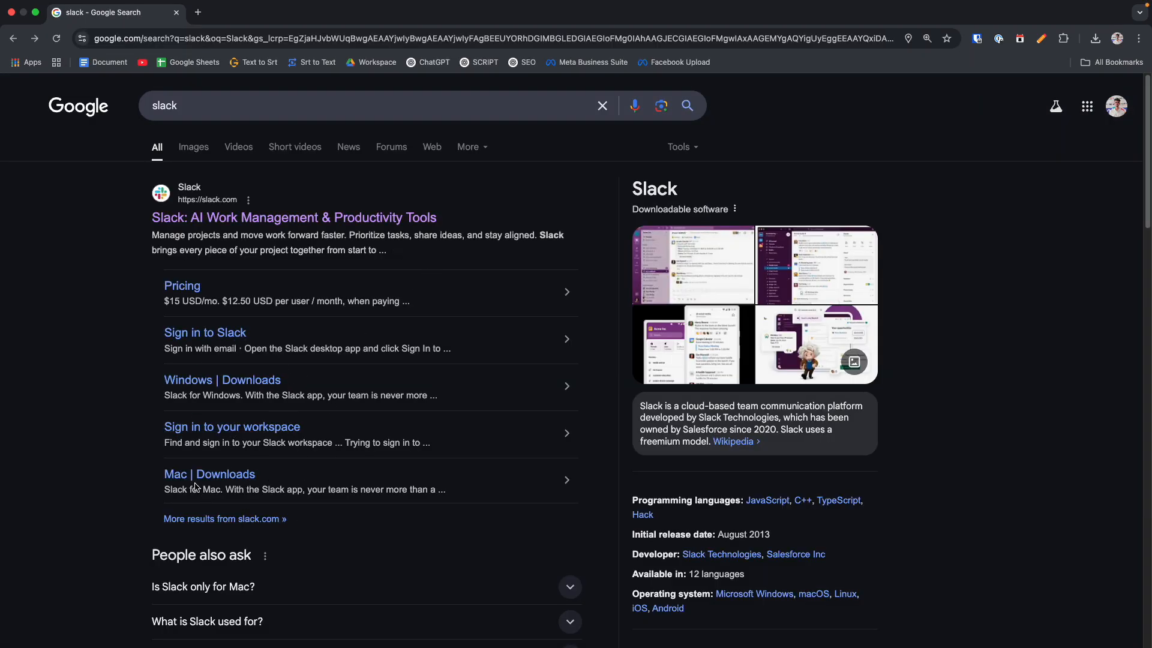
mouse_move(209, 474)
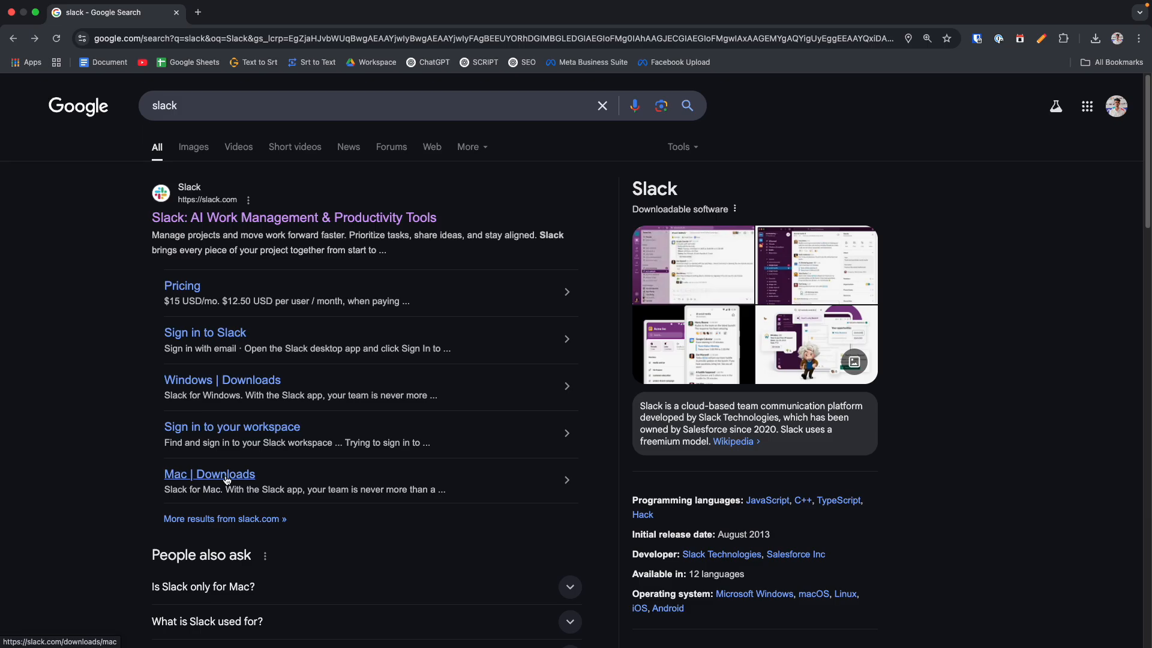
Go to the Slack 'Mac | Downloads' page and download the Mac installer
left_click(209, 474)
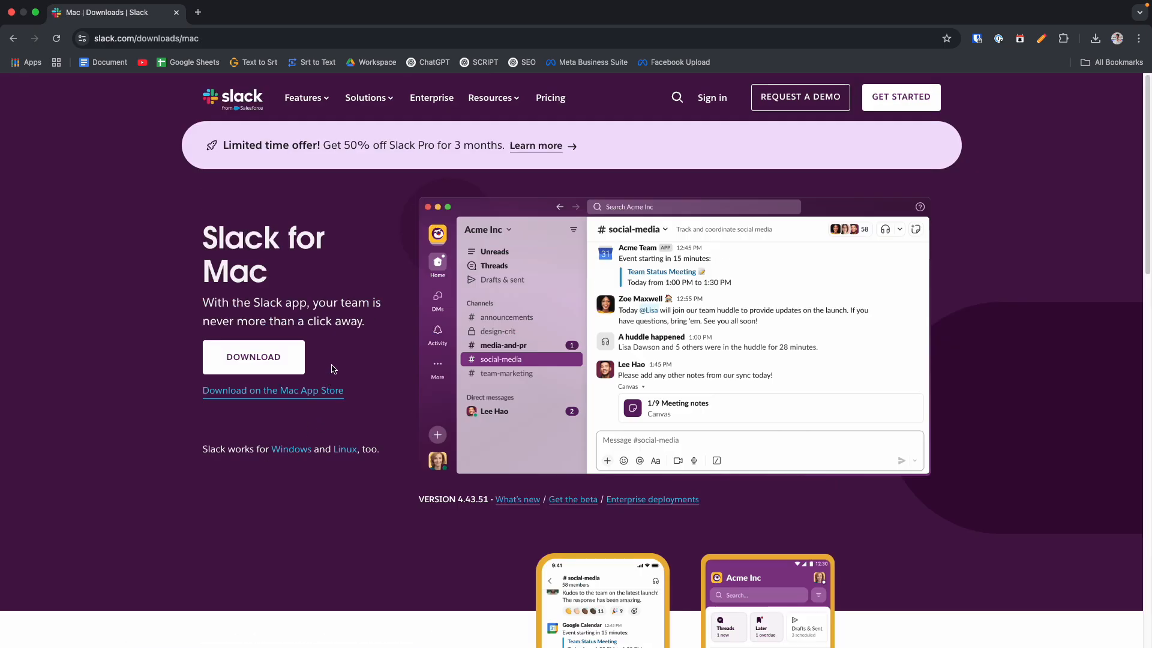
mouse_move(357, 390)
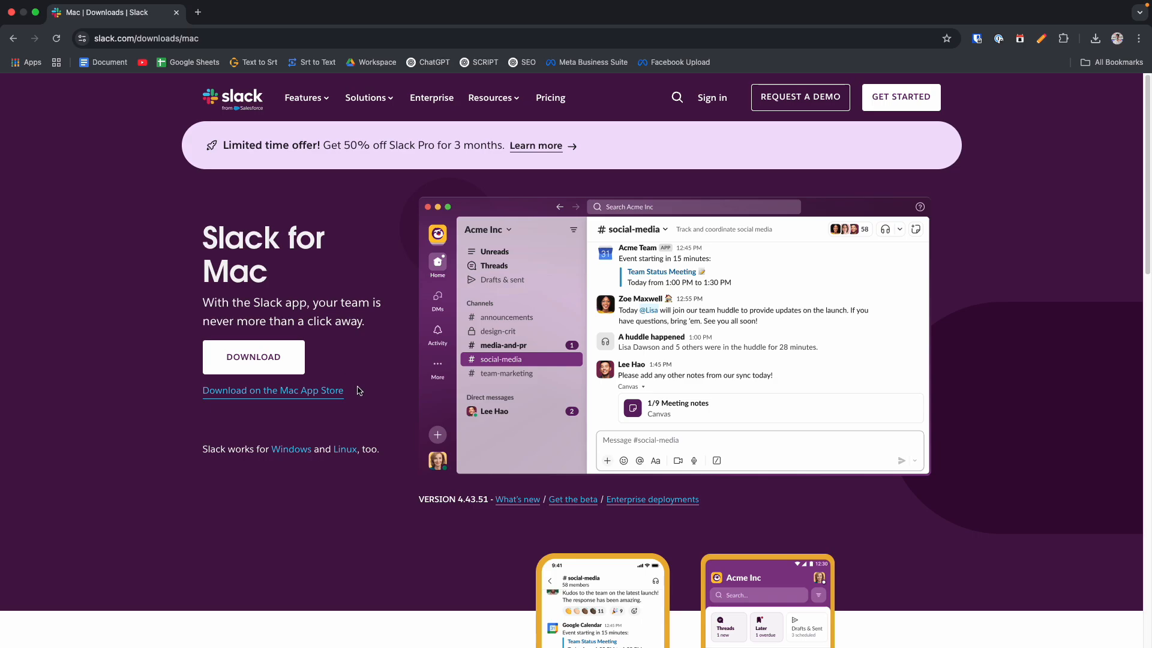
mouse_move(361, 395)
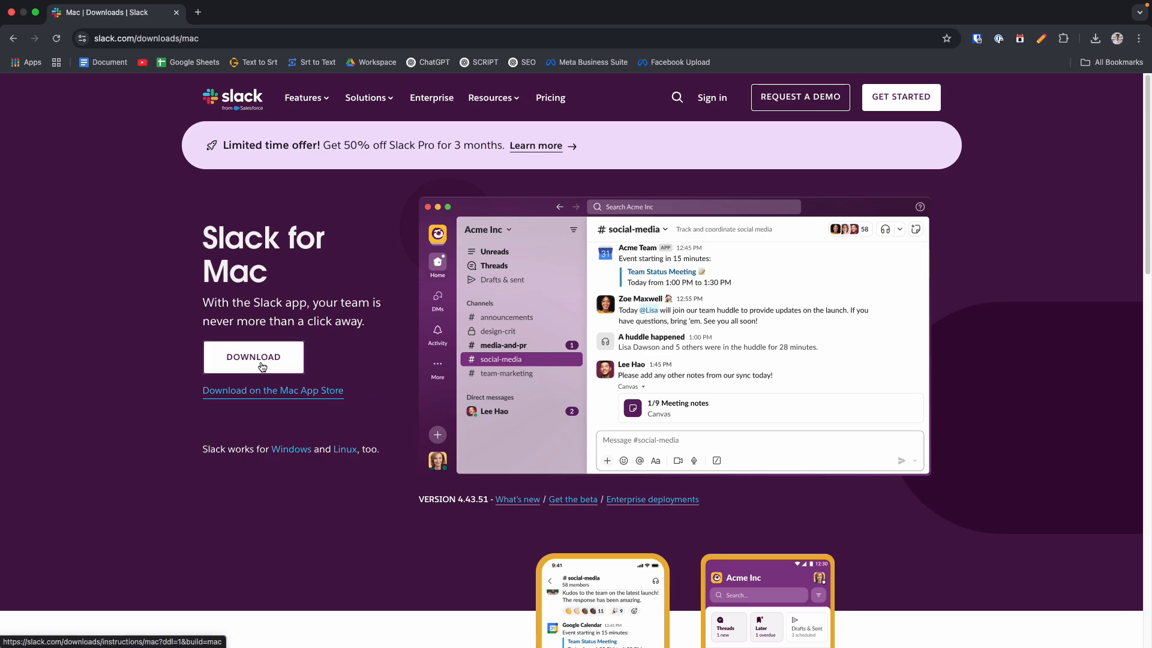
left_click(253, 357)
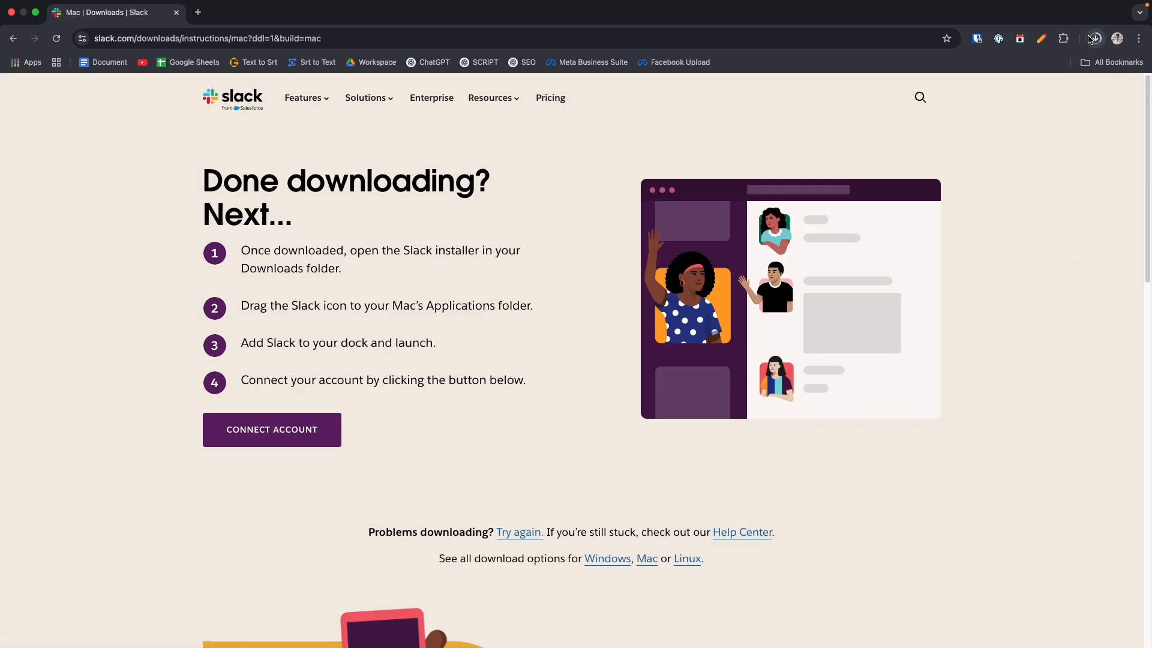
Open the downloaded Slack DMG from Chrome's Downloads list
left_click(1094, 38)
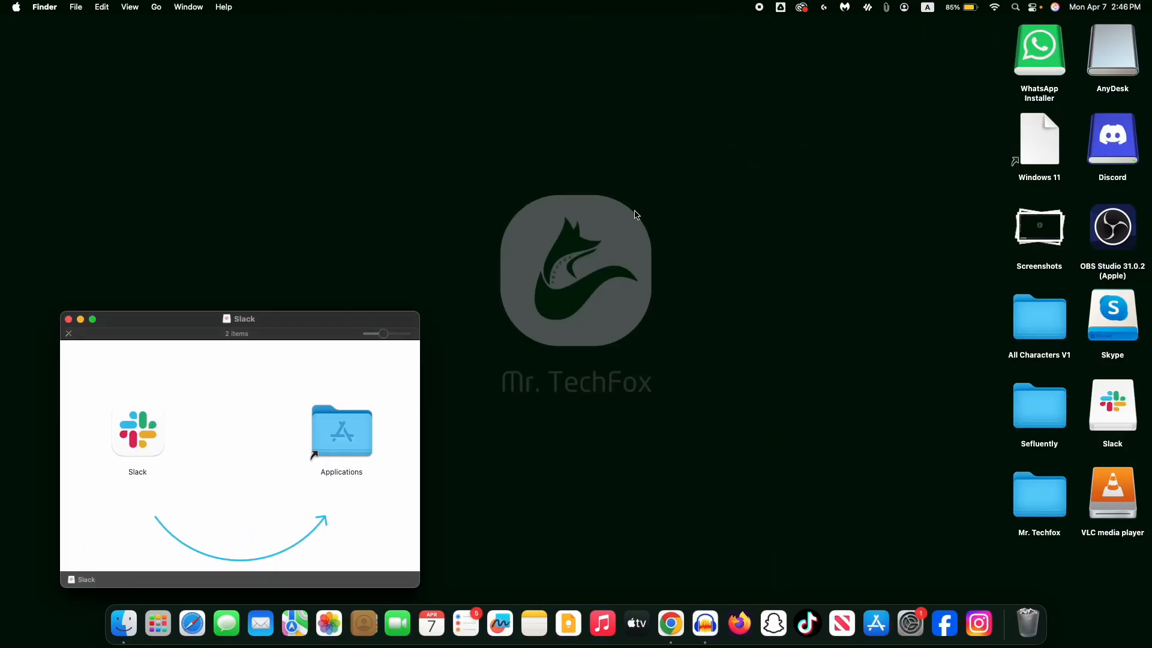
Drag Slack onto the Applications folder in the installer window
left_click_drag(138, 430, 214, 420)
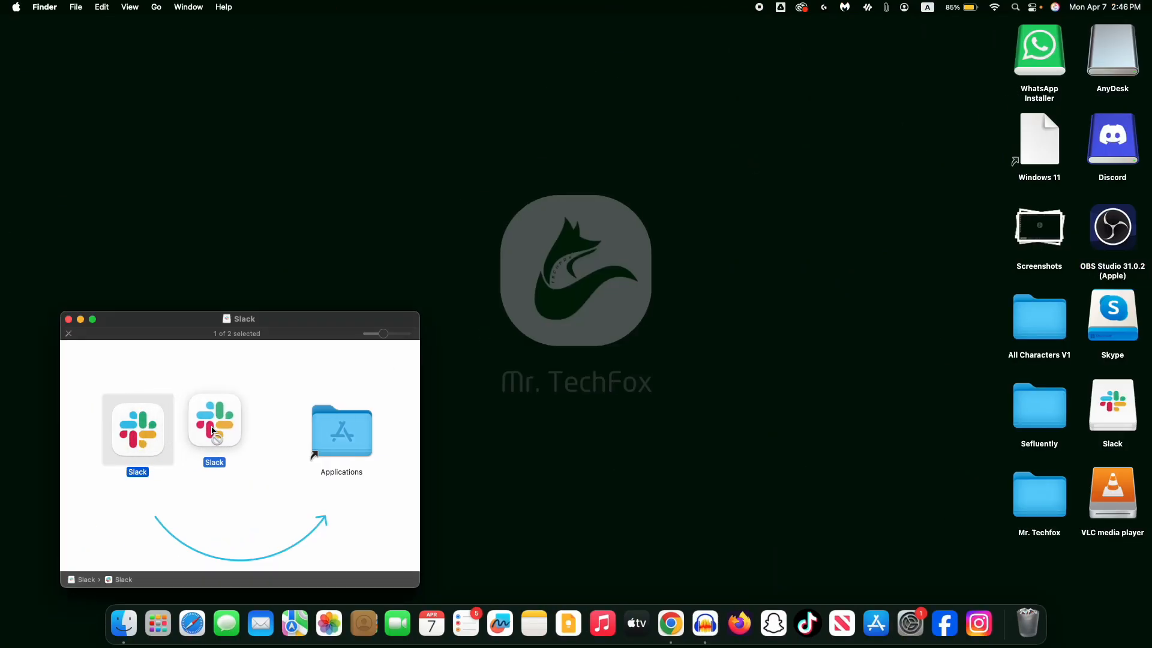
double_click(342, 429)
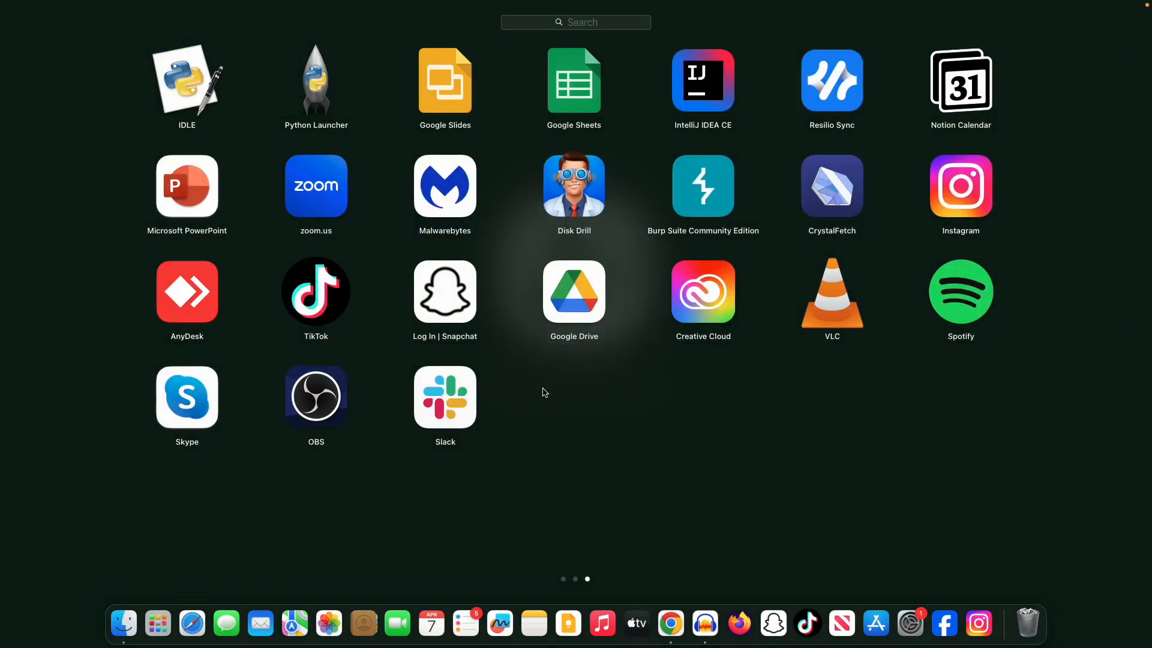
mouse_move(451, 410)
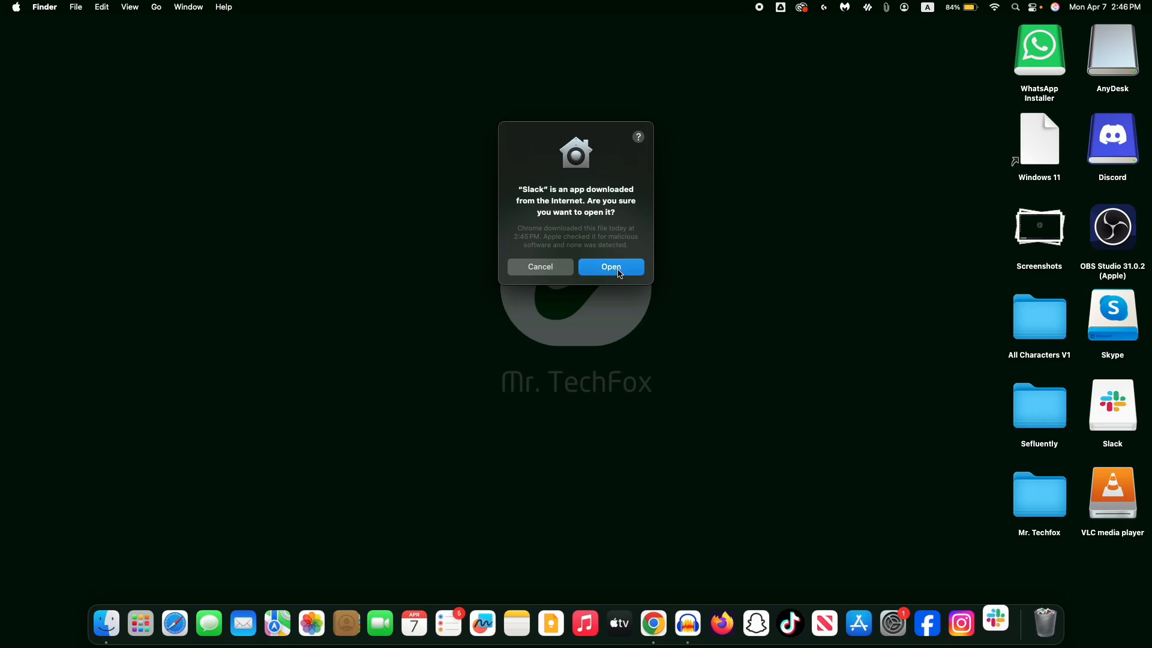
Allow Slack past the internet-download security prompt, then close its sign-in window
left_click(610, 267)
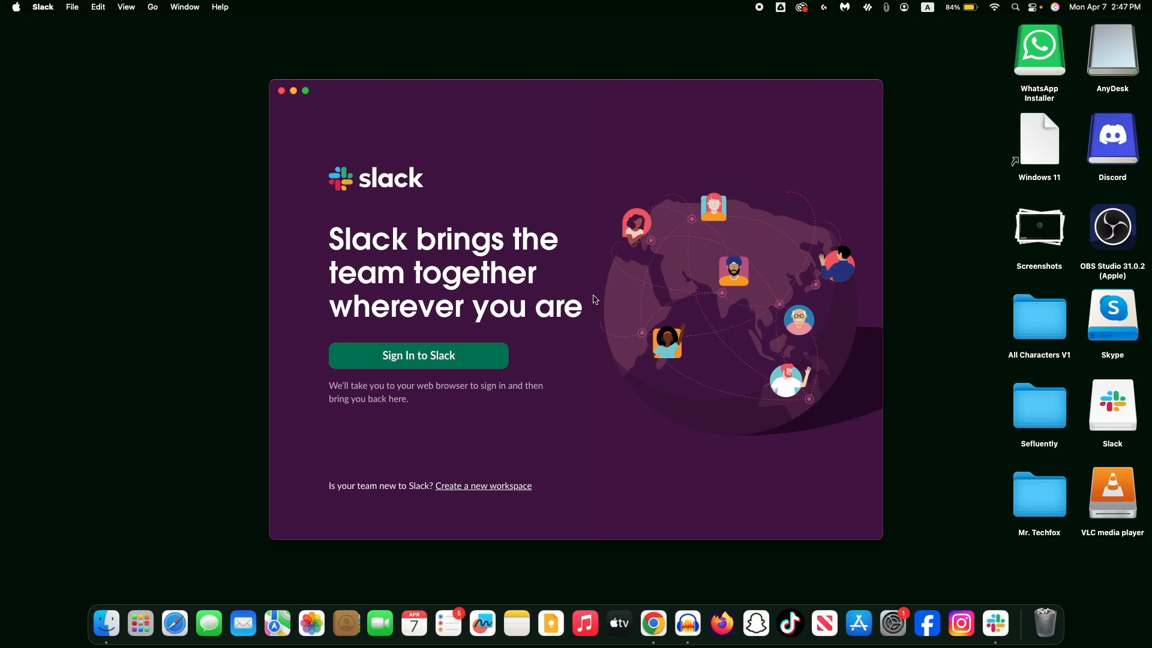
mouse_move(334, 196)
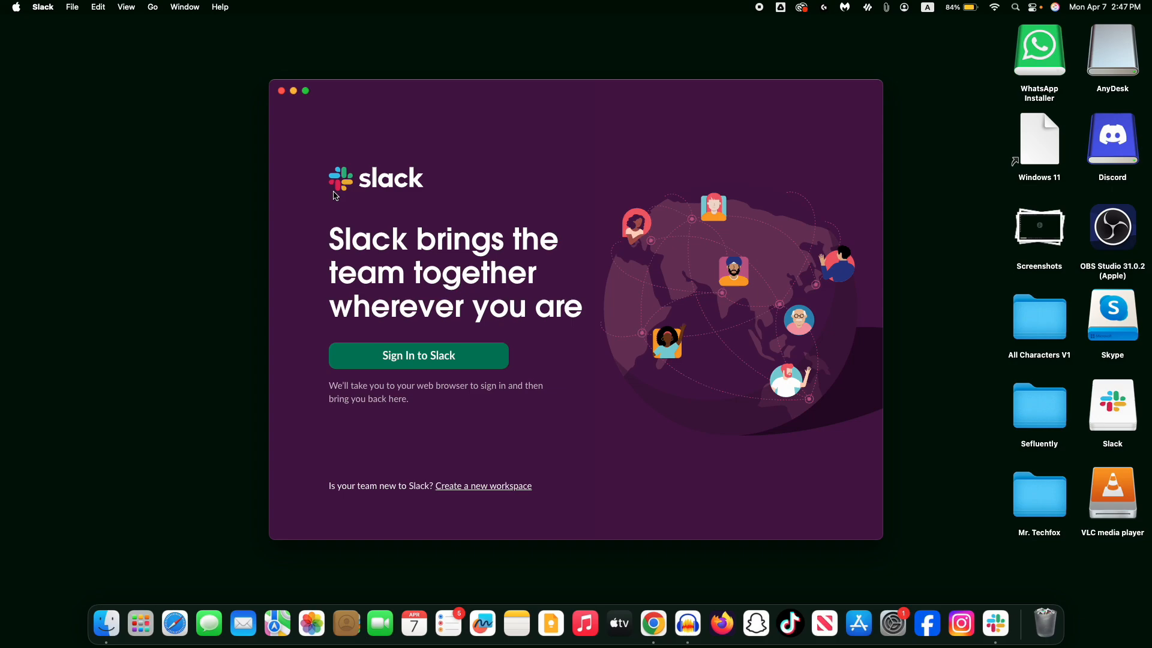
left_click(282, 90)
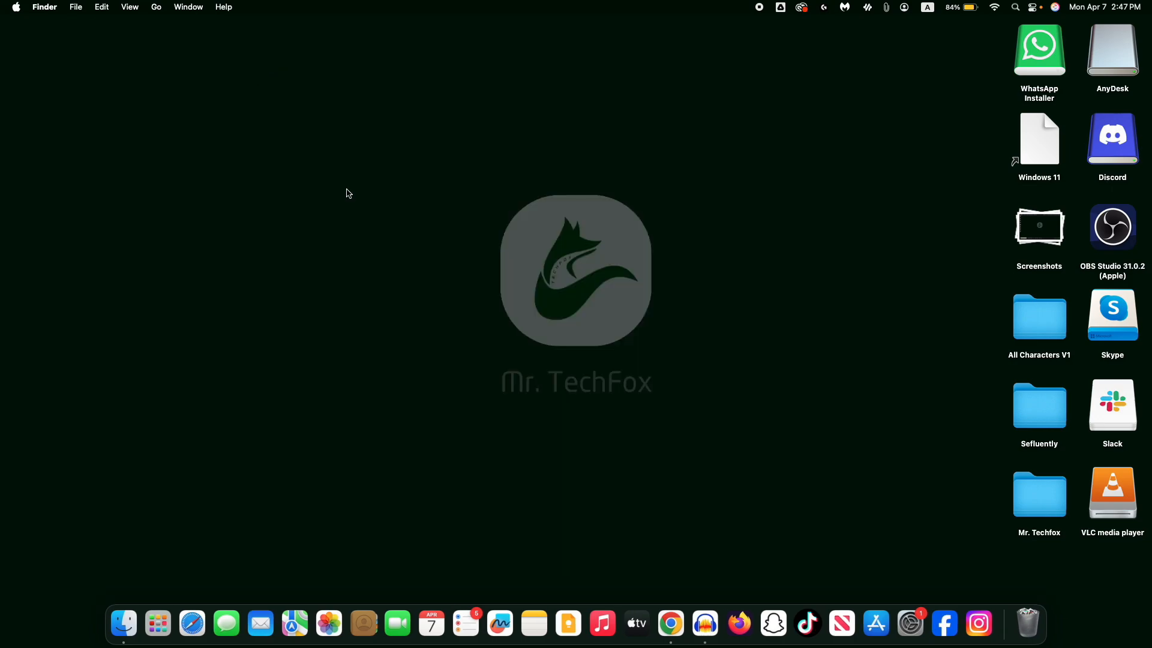